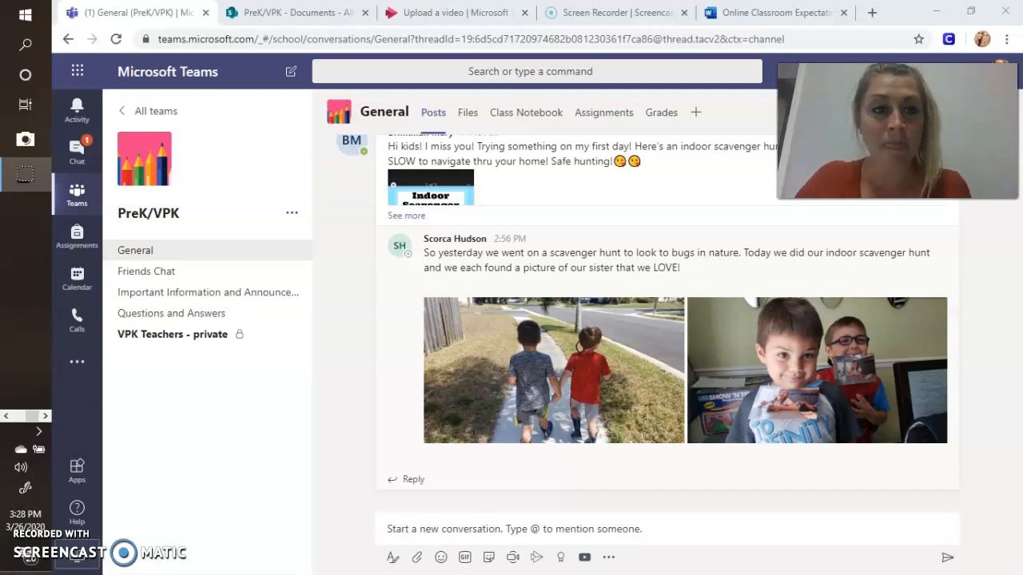
{"action": "mouse_move", "coordinate": [131, 328]}
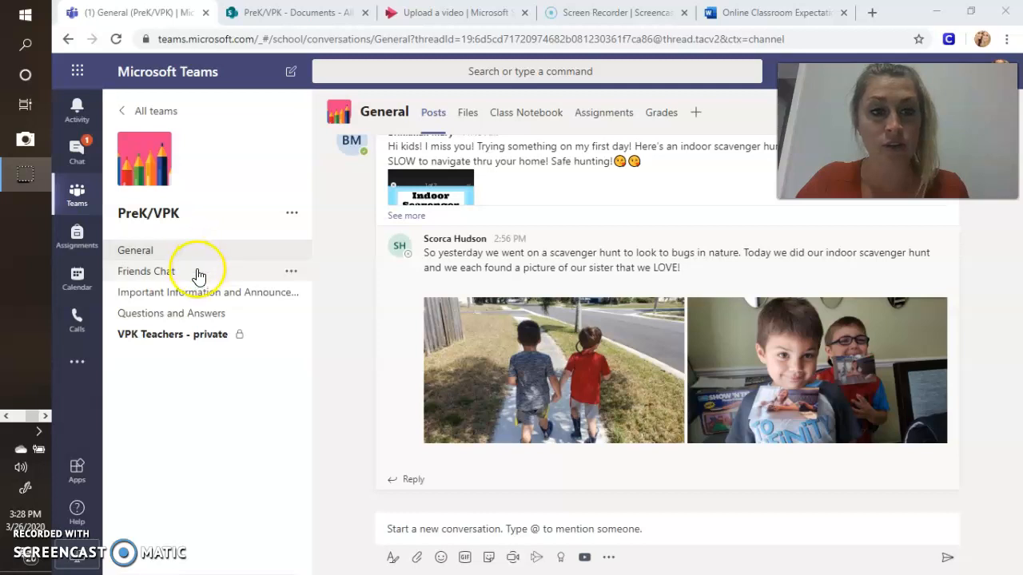
{"action": "mouse_move", "coordinate": [198, 275]}
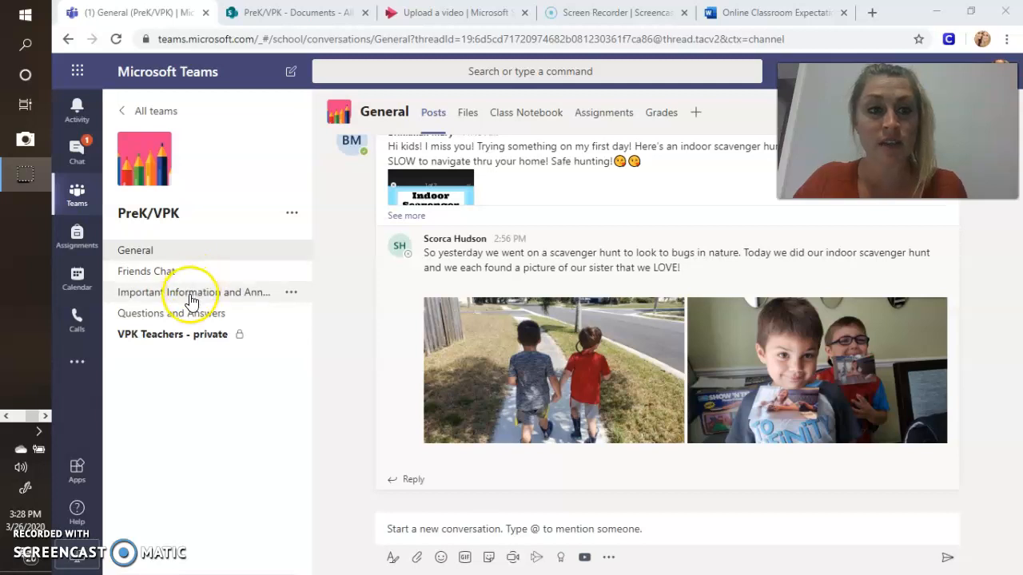
{"action": "mouse_move", "coordinate": [192, 291]}
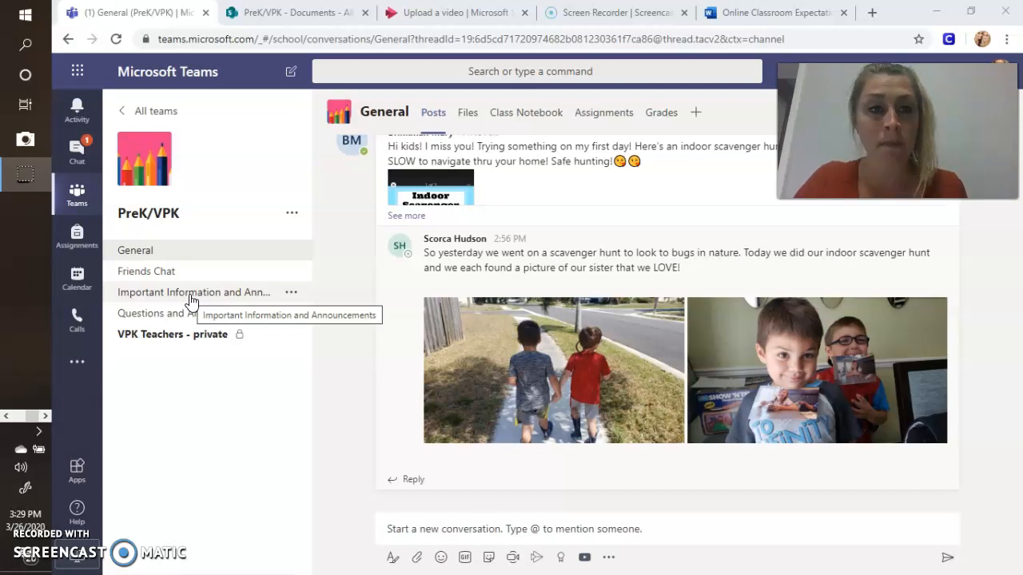
{"action": "mouse_move", "coordinate": [182, 317]}
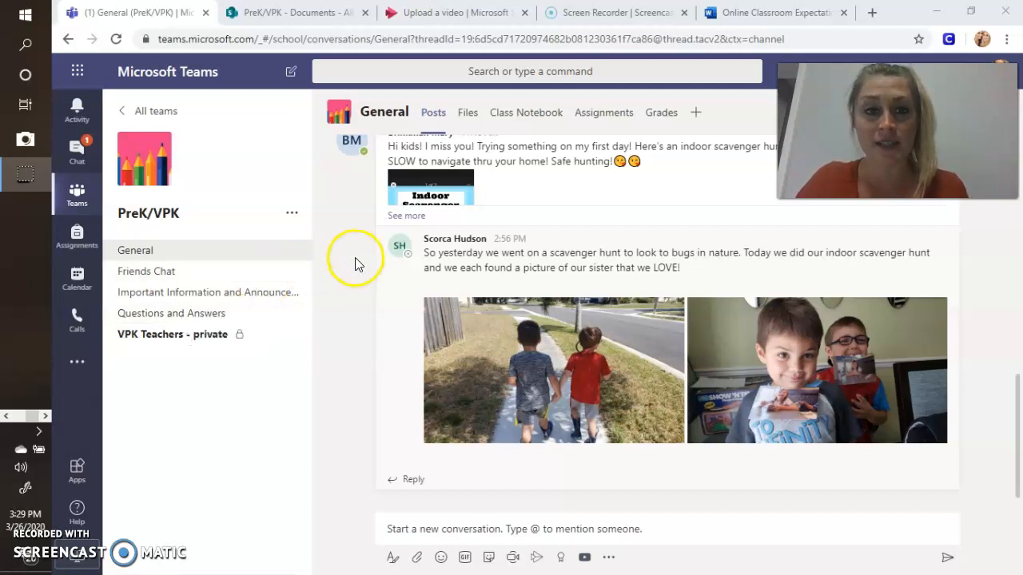
{"action": "mouse_move", "coordinate": [467, 111]}
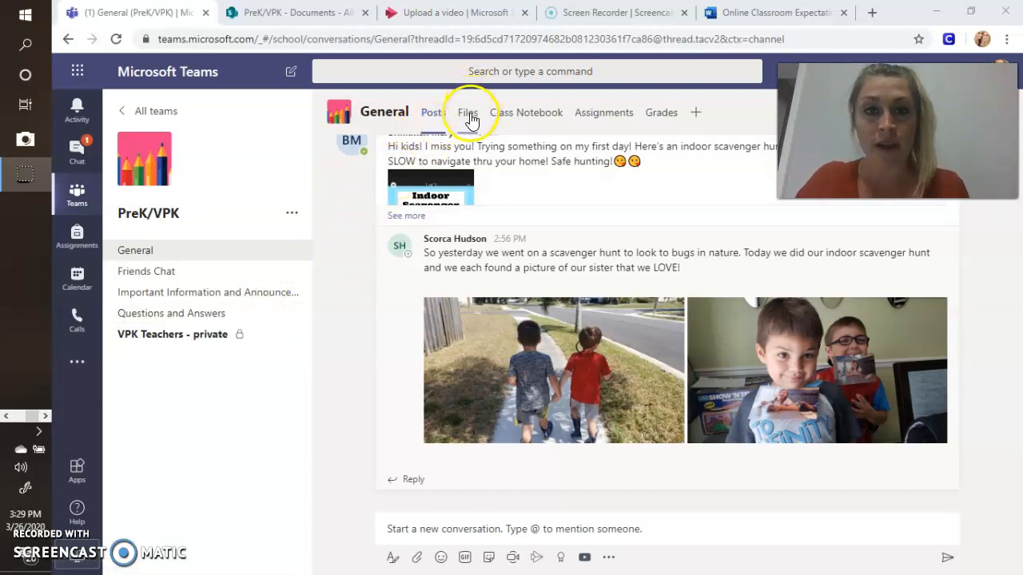
Show the General channel's files: the Class Materials folder and two photo files
{"action": "left_click", "coordinate": [467, 112]}
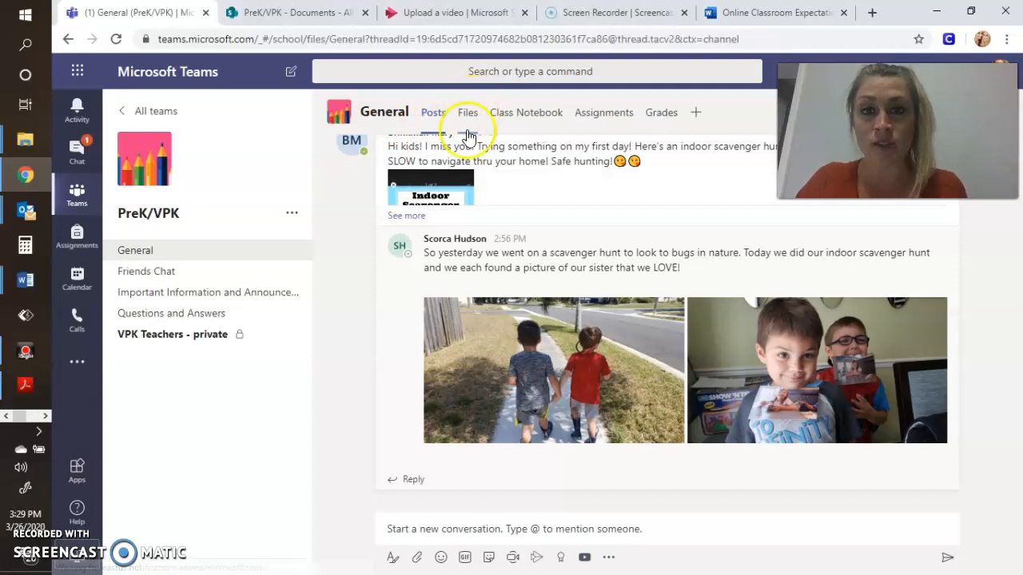
{"action": "left_click", "coordinate": [467, 112]}
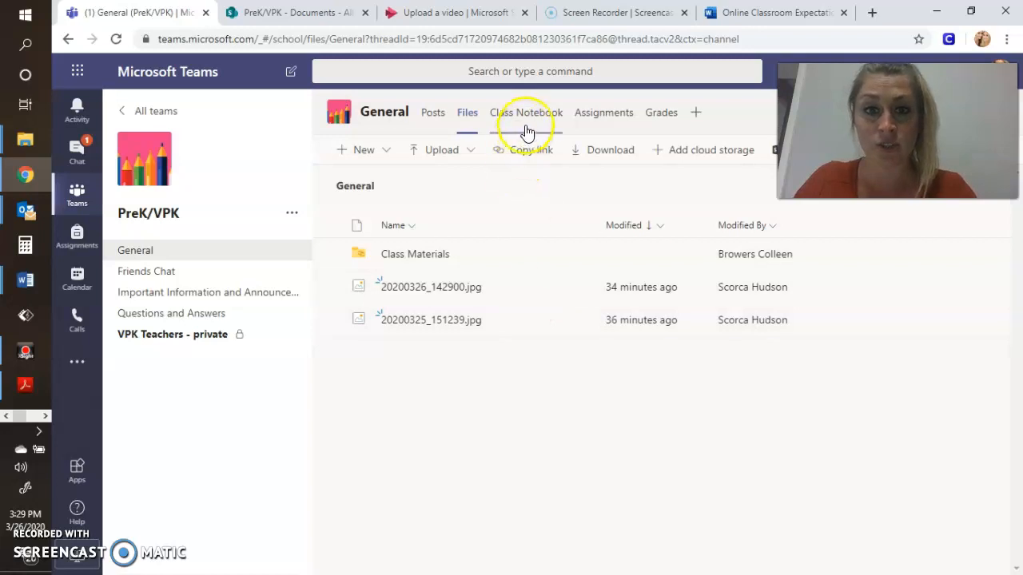
Load the Class Notebook to its 'Getting started with the Collaboration Space' page
{"action": "left_click", "coordinate": [526, 112]}
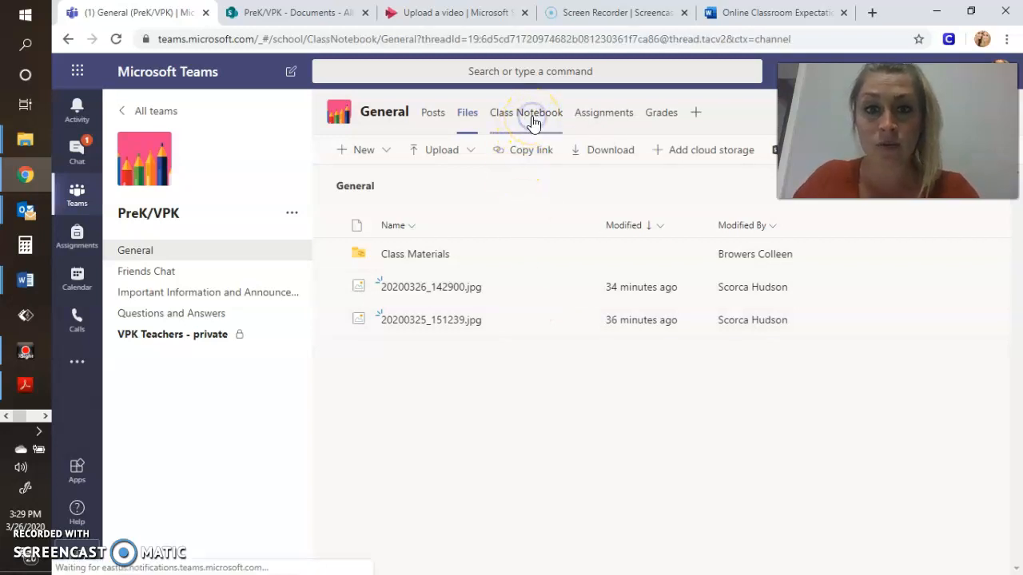
{"action": "left_click", "coordinate": [526, 112]}
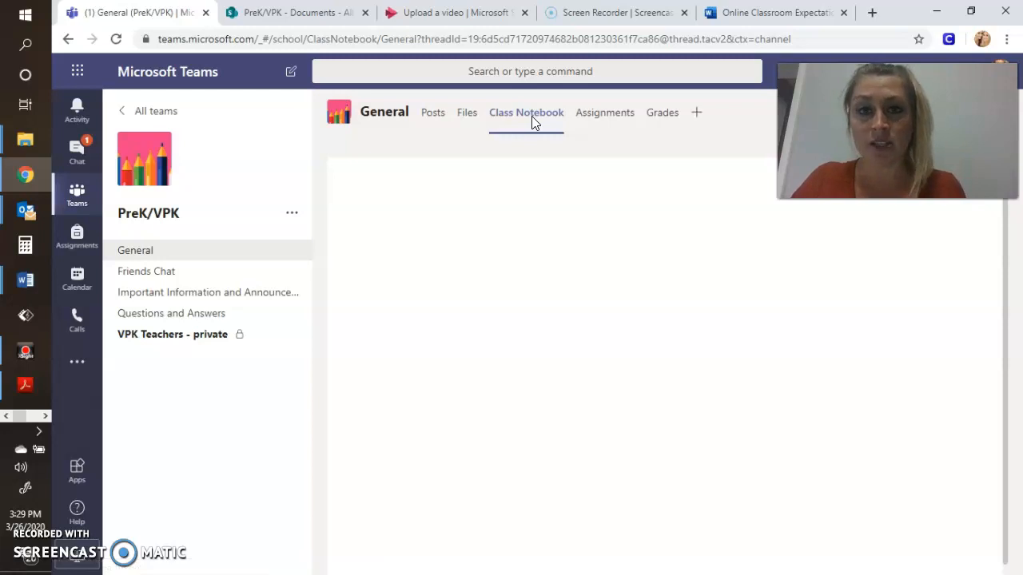
{"action": "left_click", "coordinate": [526, 112]}
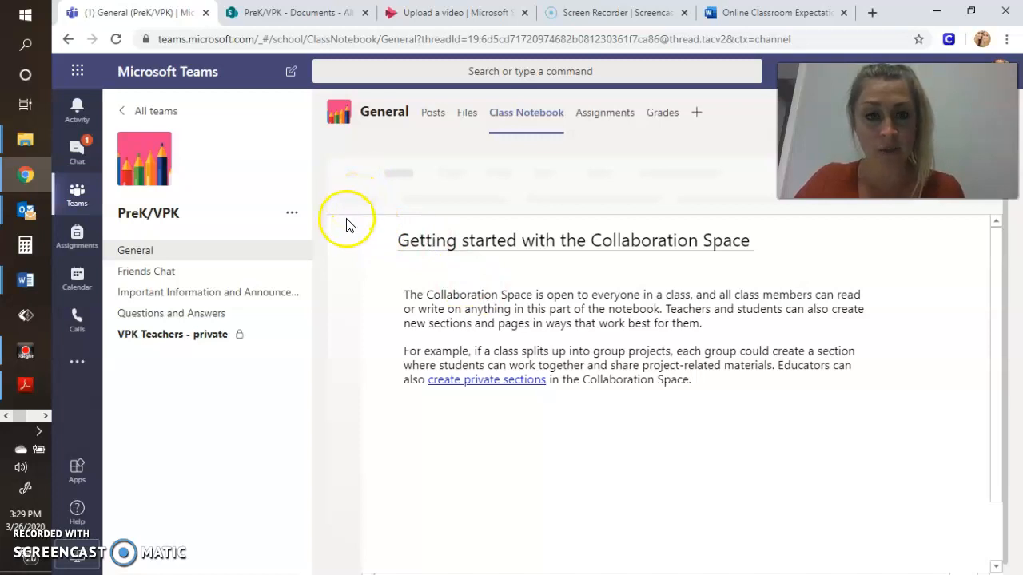
{"action": "mouse_move", "coordinate": [380, 211]}
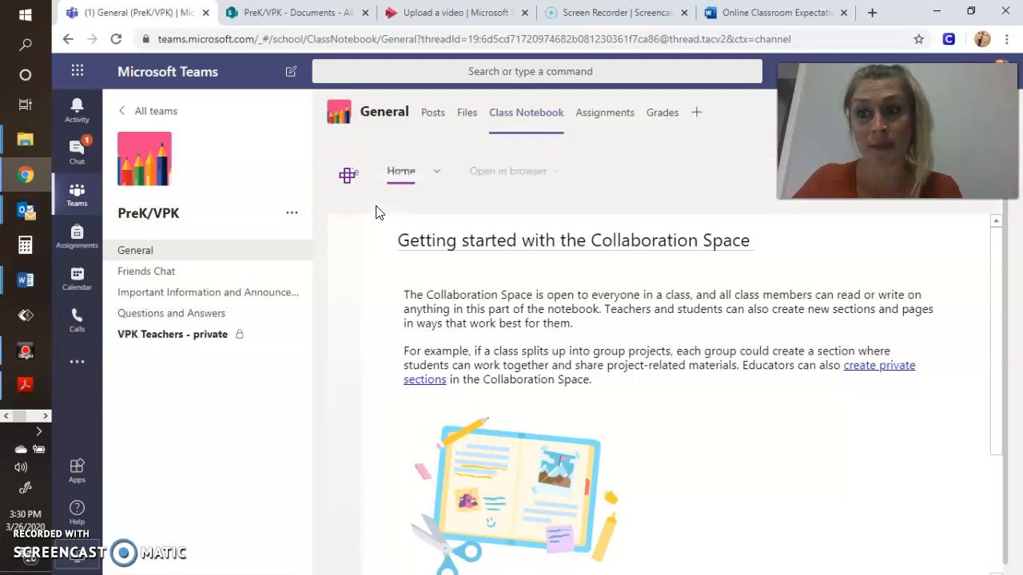
{"action": "left_click", "coordinate": [347, 171]}
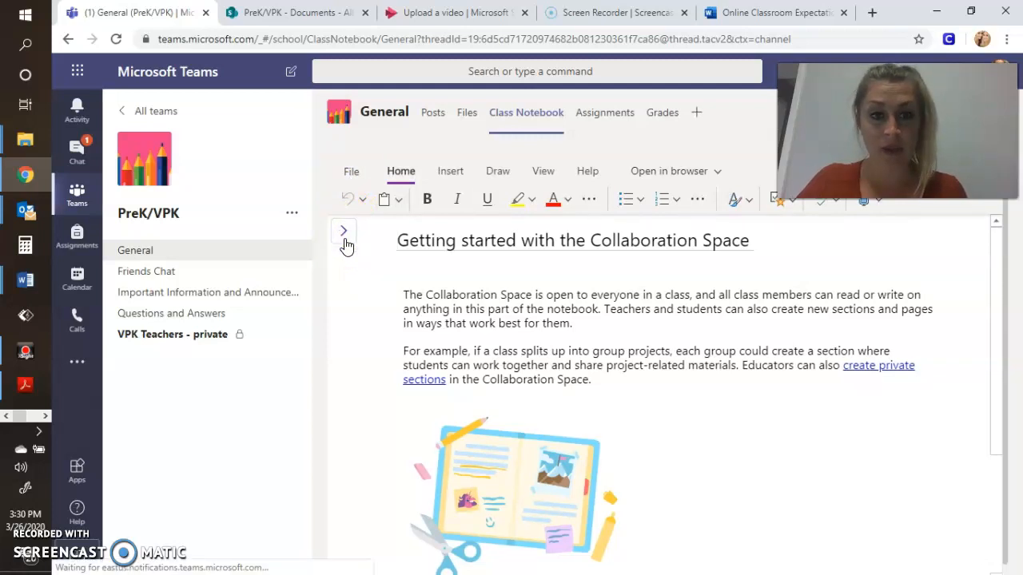
Show the notebook's section list, visit Welcome, and return to the Collaboration Space page
{"action": "left_click", "coordinate": [344, 230]}
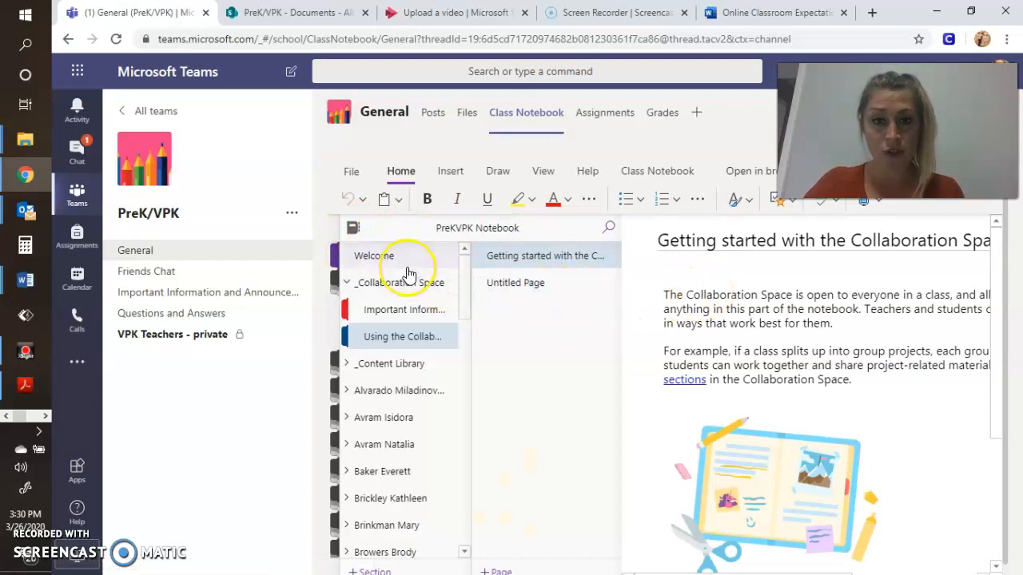
{"action": "left_click", "coordinate": [407, 263]}
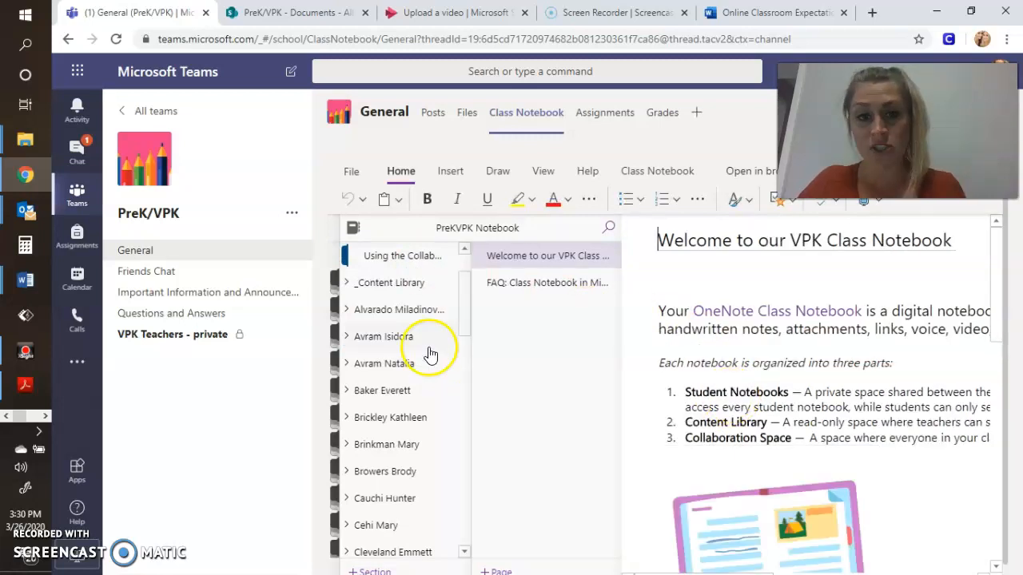
{"action": "mouse_move", "coordinate": [442, 502]}
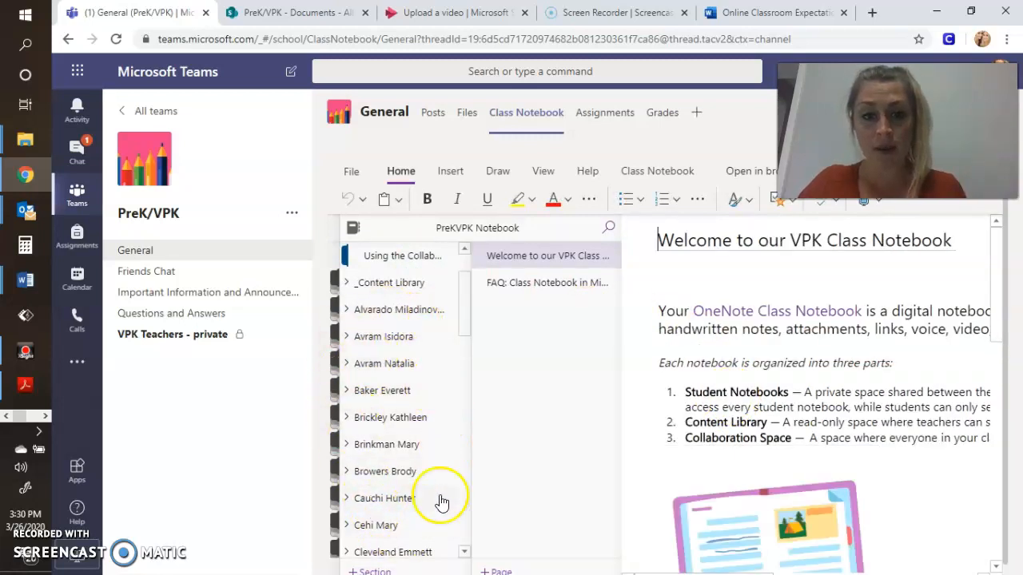
{"action": "mouse_move", "coordinate": [451, 409]}
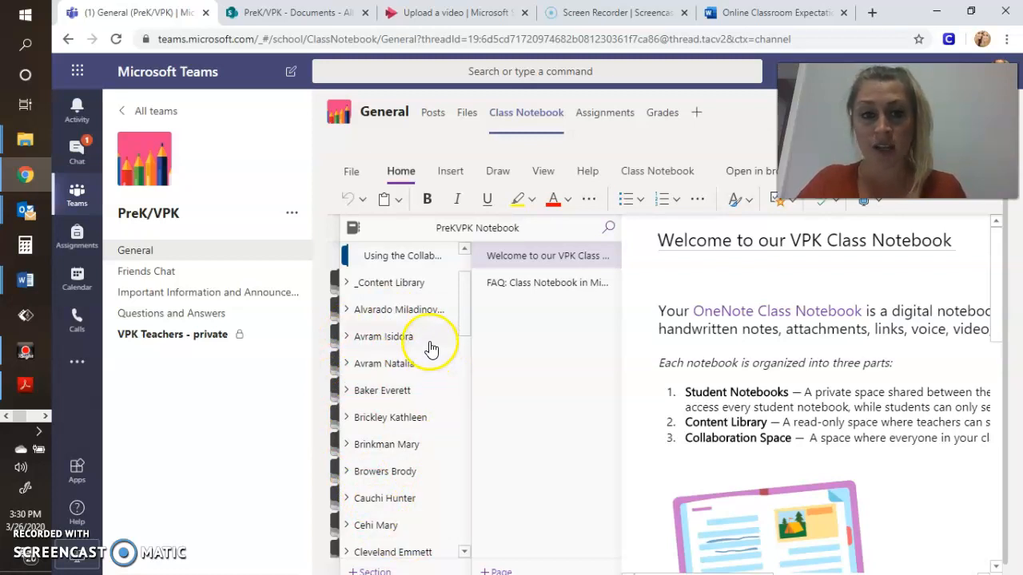
{"action": "left_click", "coordinate": [401, 256]}
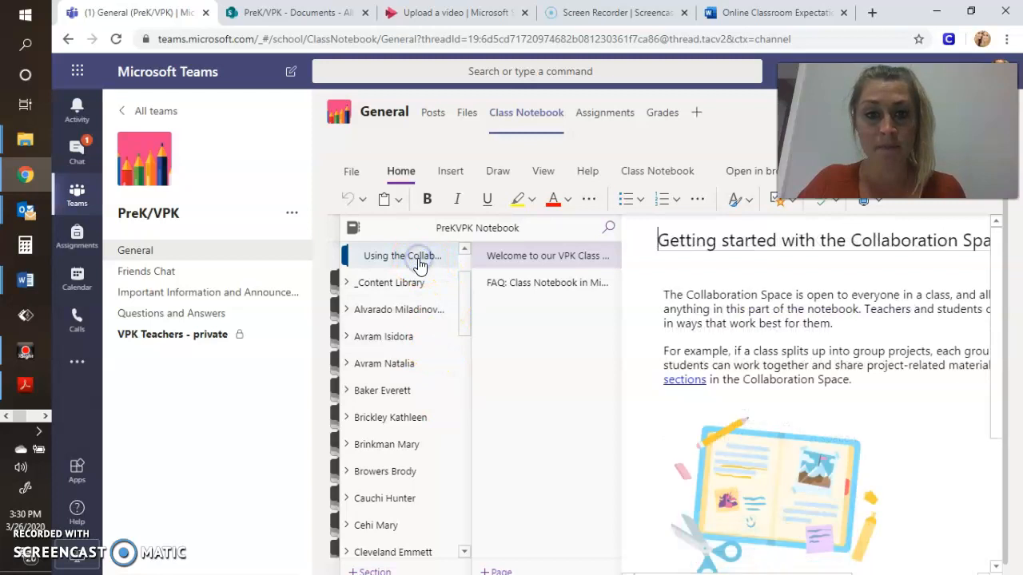
{"action": "left_click", "coordinate": [403, 256]}
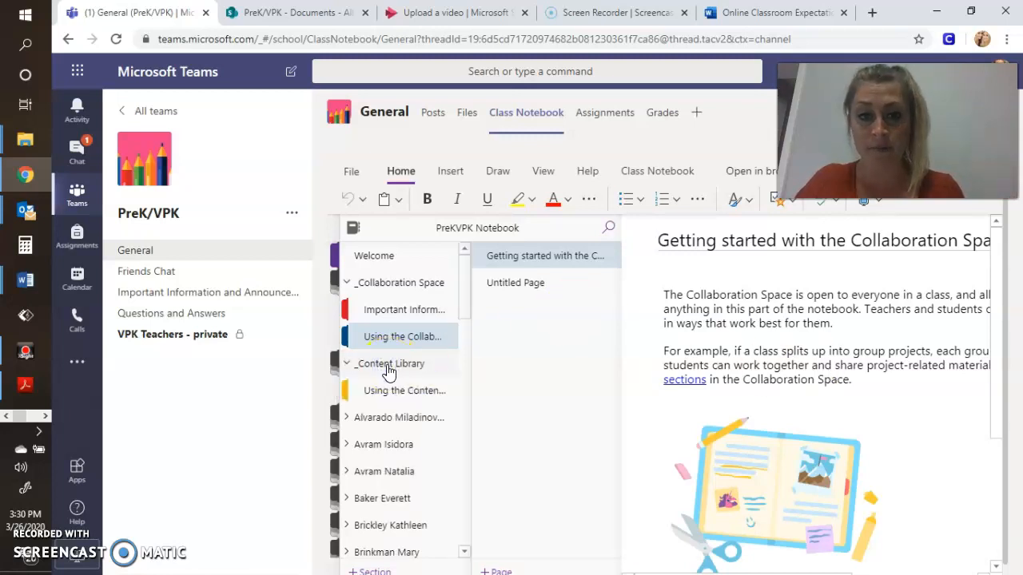
Expand the Content Library section to reveal its Literacy, Math and Science pages
{"action": "left_click", "coordinate": [402, 390]}
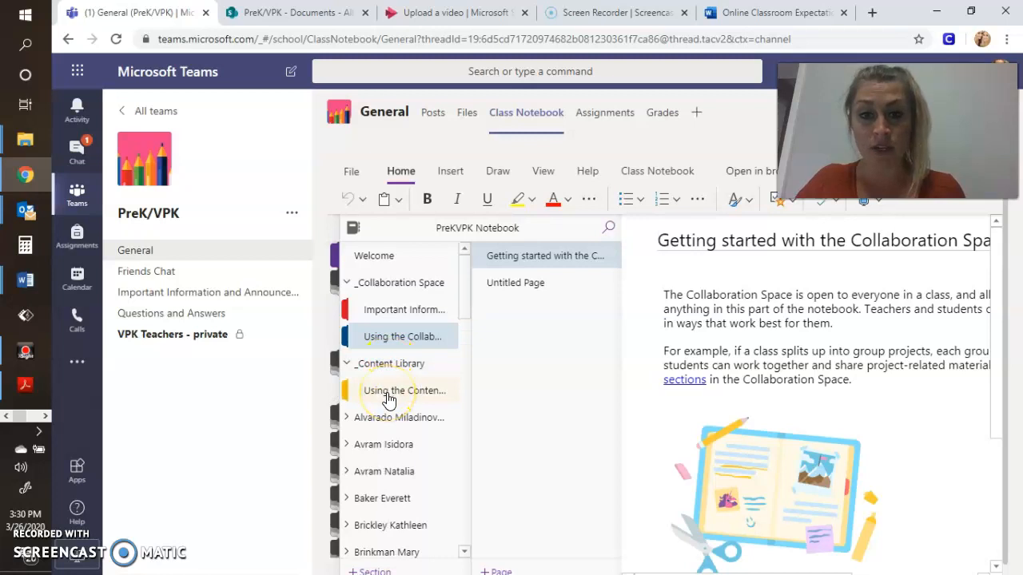
{"action": "left_click", "coordinate": [405, 390]}
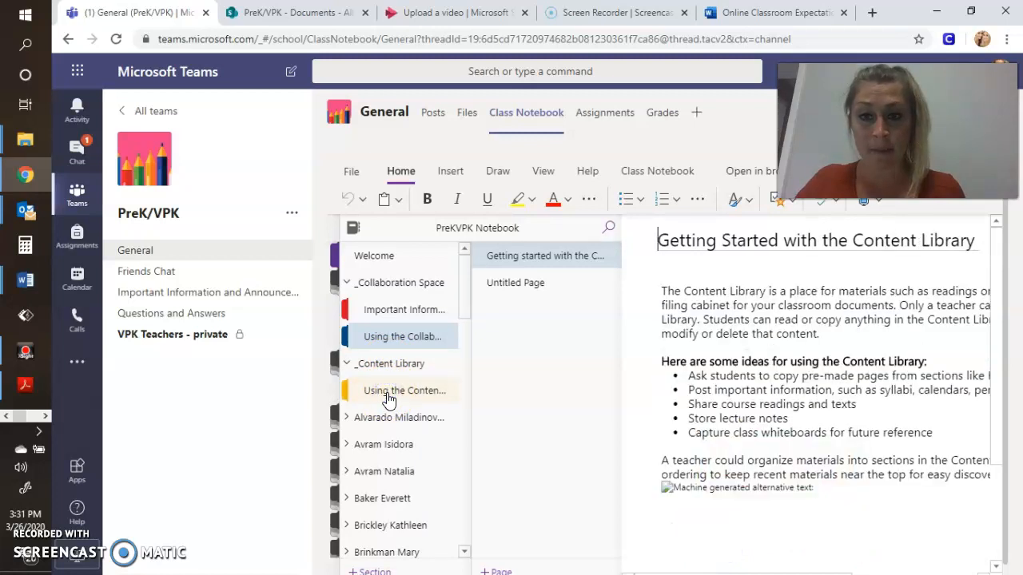
{"action": "left_click", "coordinate": [403, 390]}
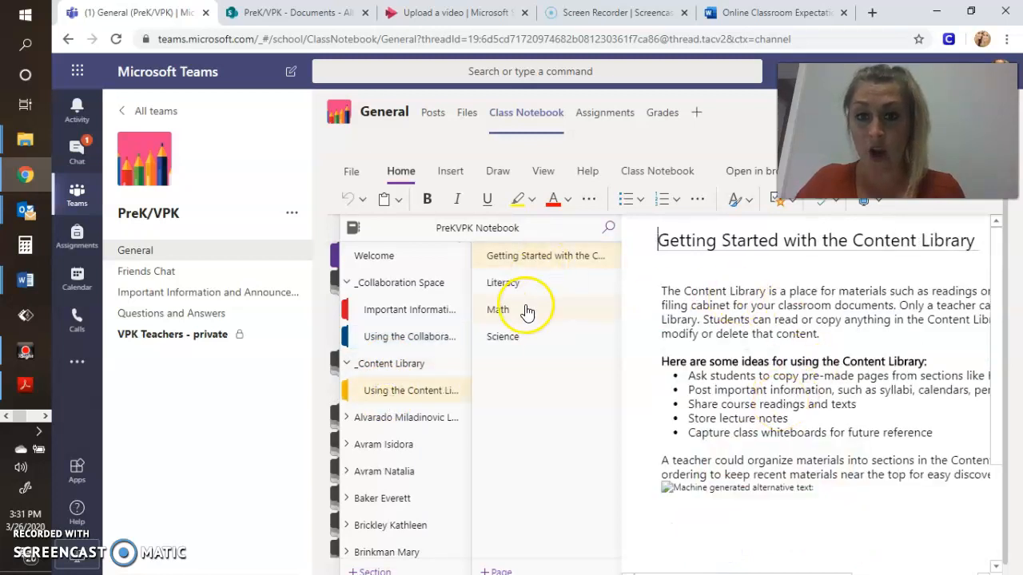
{"action": "mouse_move", "coordinate": [584, 312]}
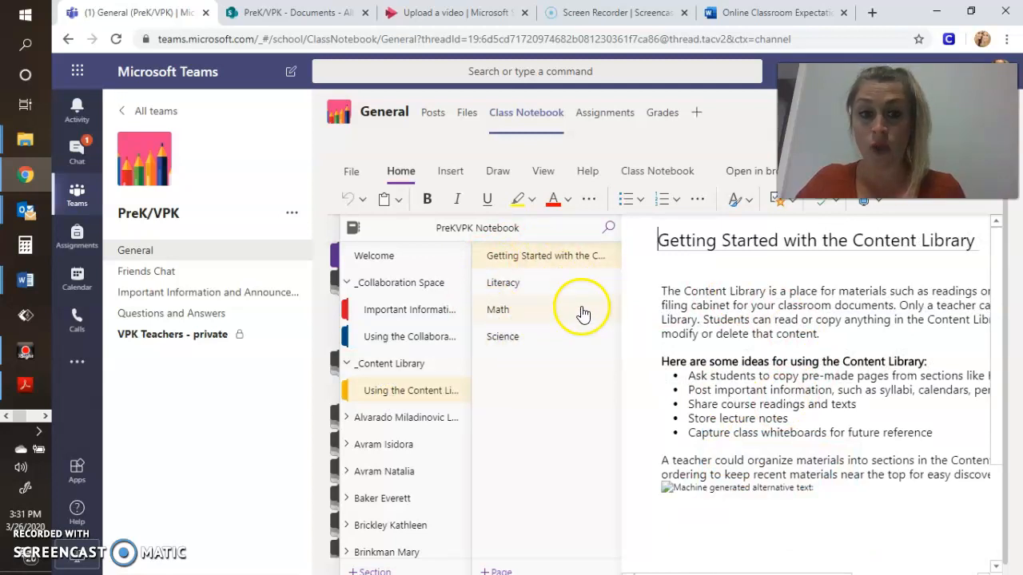
{"action": "mouse_move", "coordinate": [540, 328]}
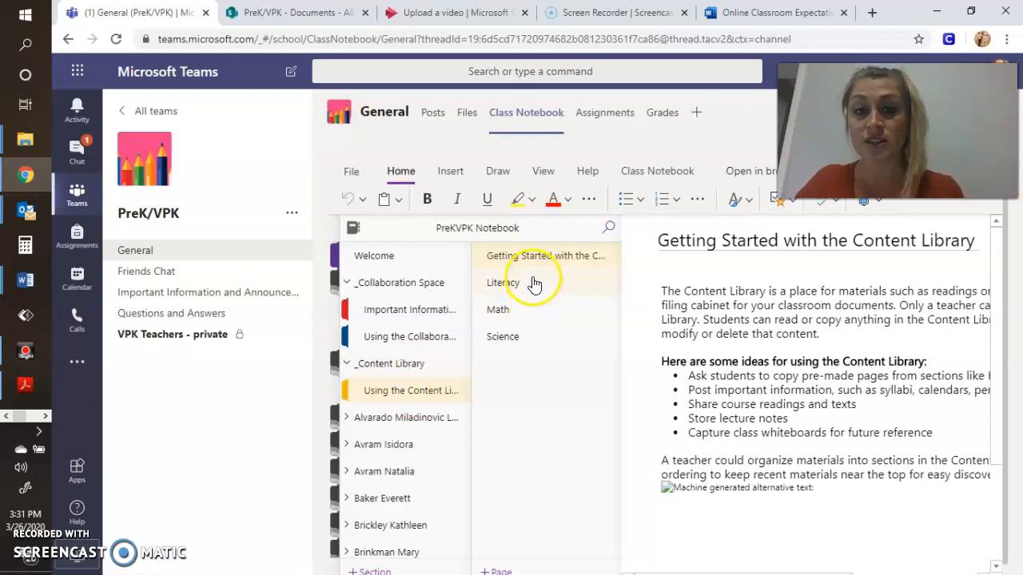
{"action": "mouse_move", "coordinate": [520, 335]}
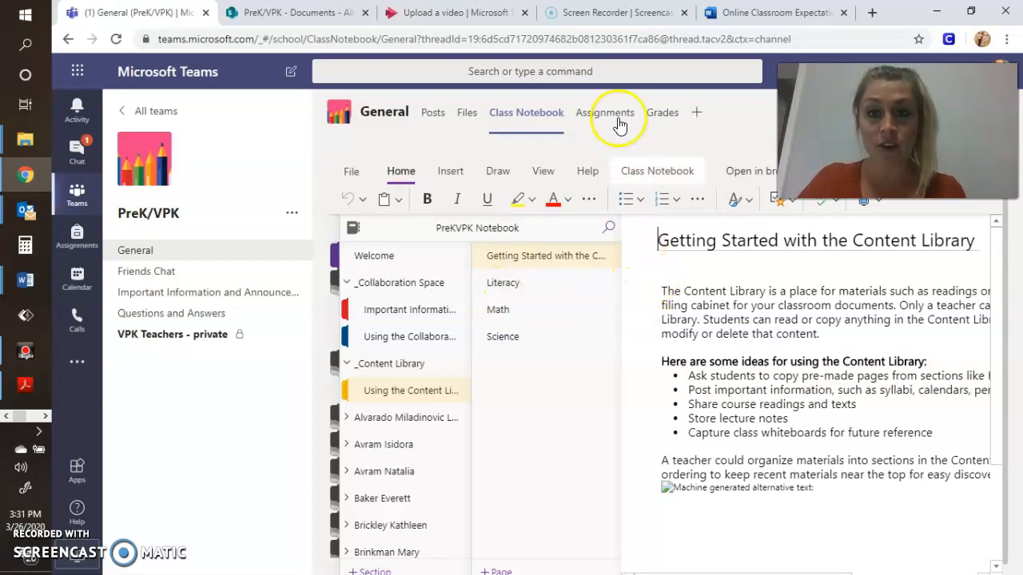
Show the Assignments list with 'My Favorite Educational App' at 11/47 turned in
{"action": "left_click", "coordinate": [604, 112]}
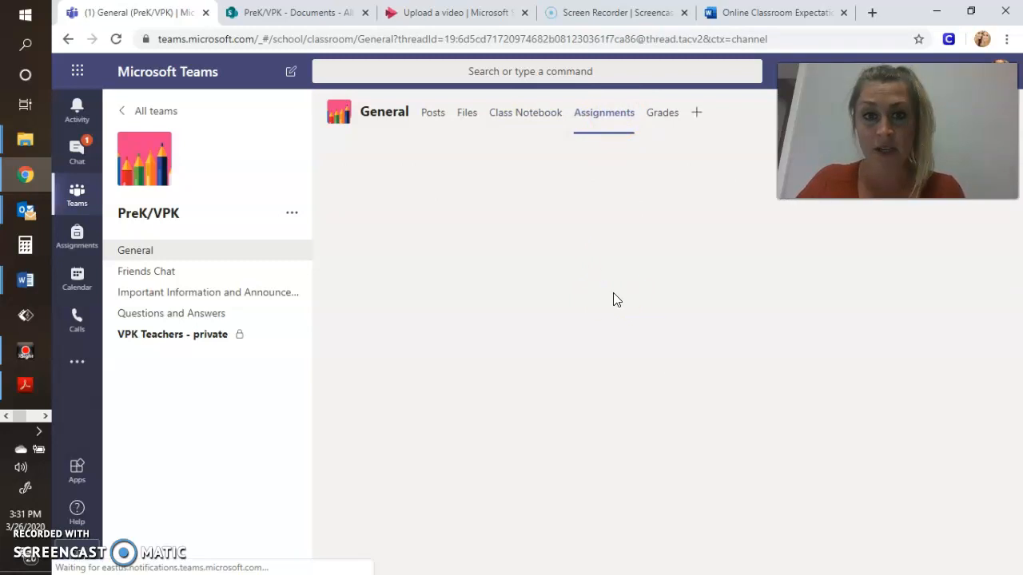
{"action": "left_click", "coordinate": [604, 111]}
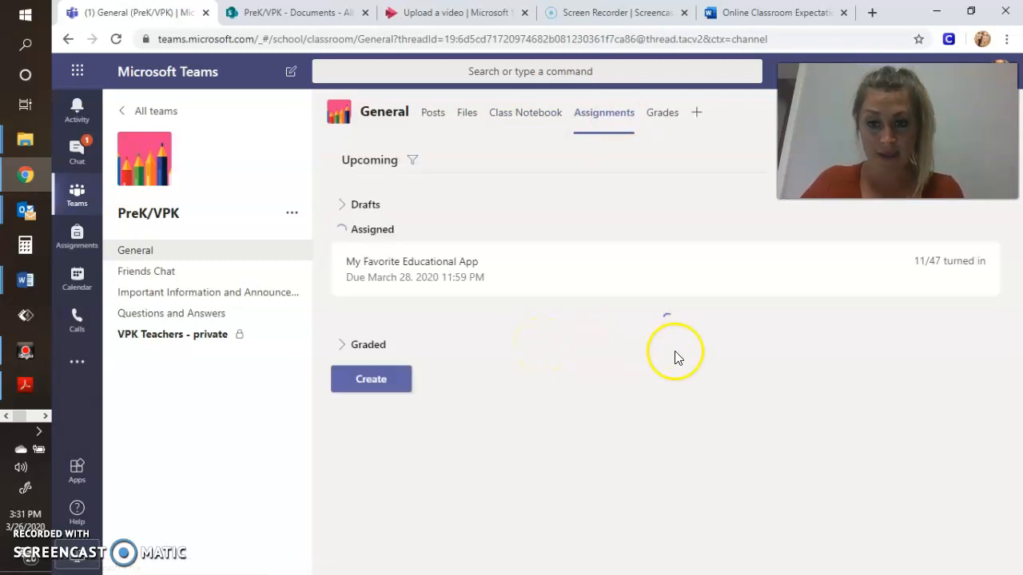